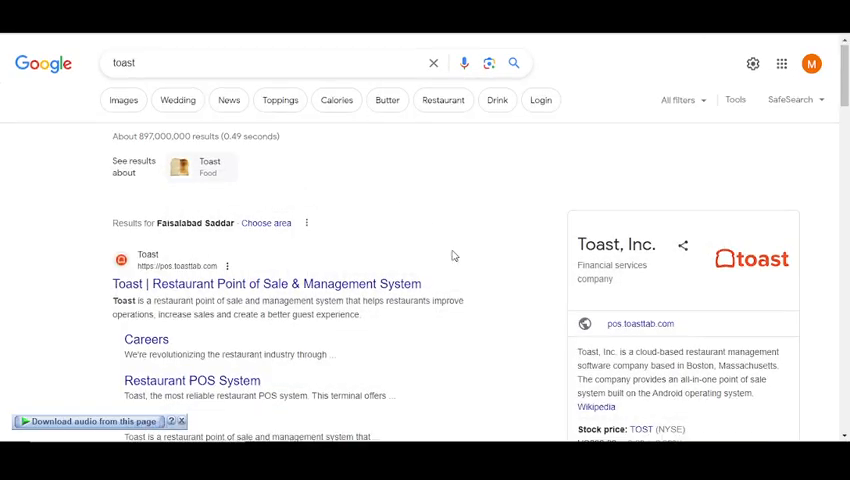
mouse_move(504, 328)
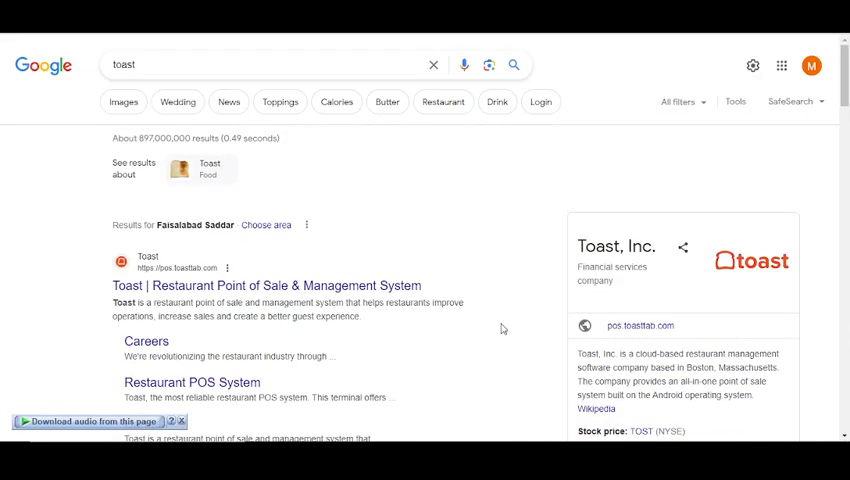
scroll(down, 3)
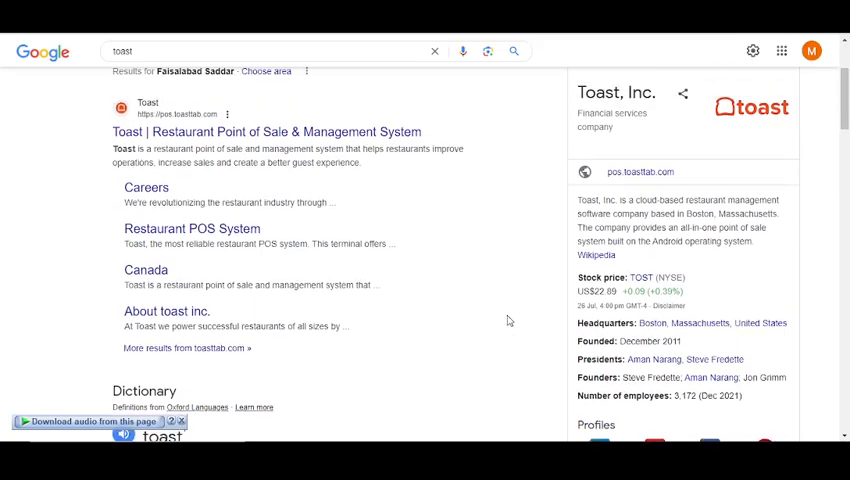
scroll(down, 3)
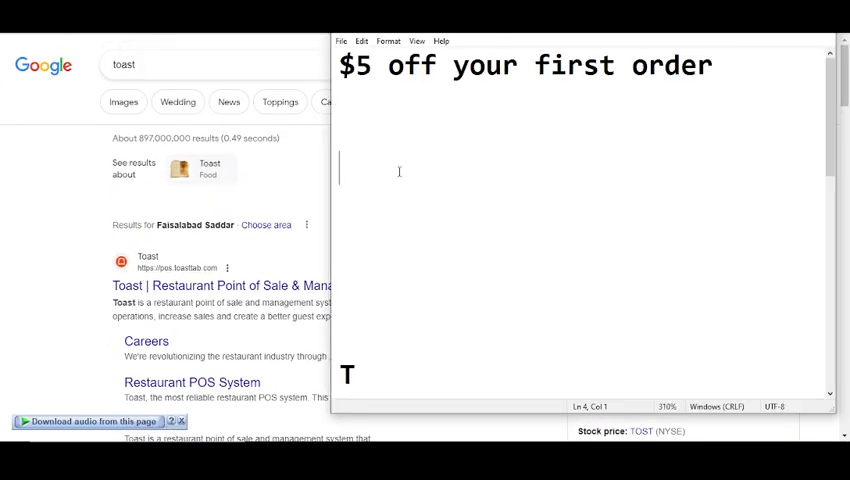
text(lets get)
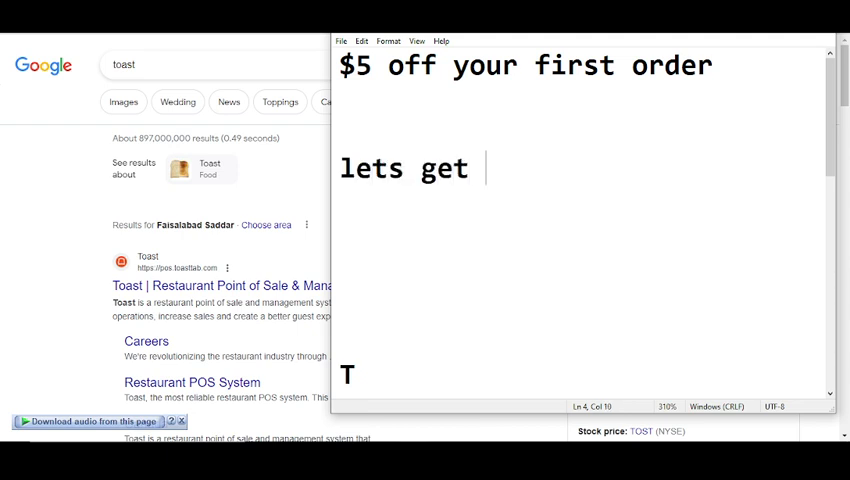
text(start)
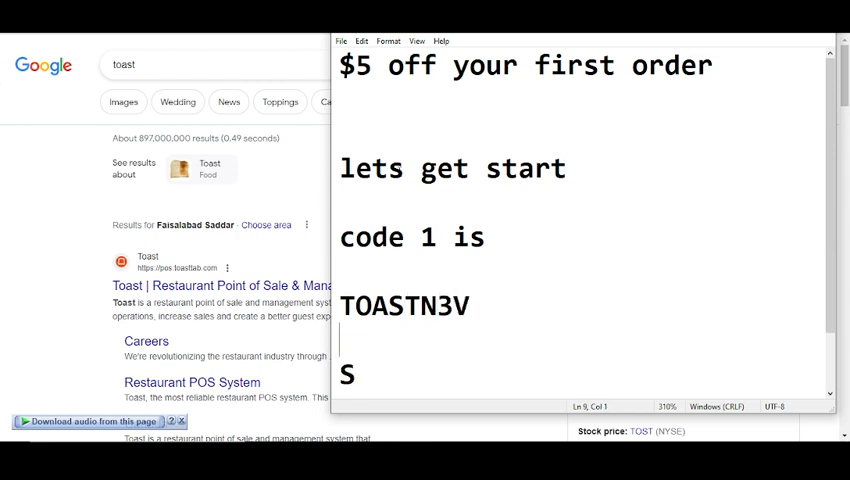
text(I)
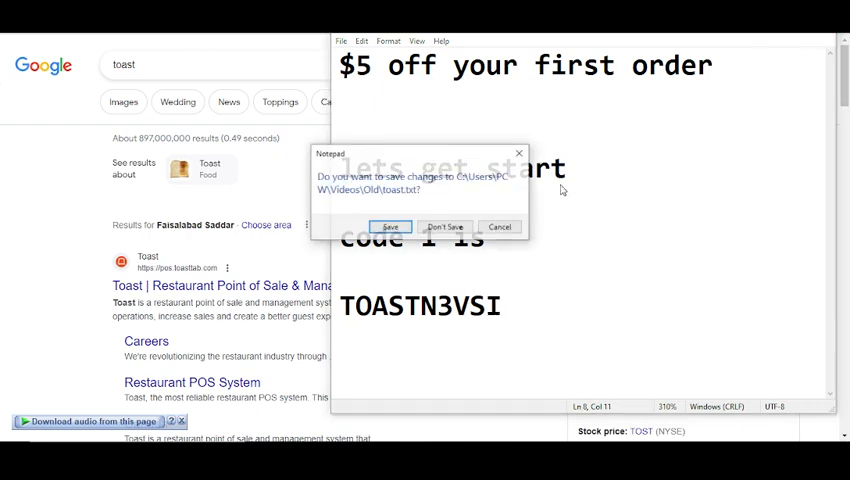
click(444, 228)
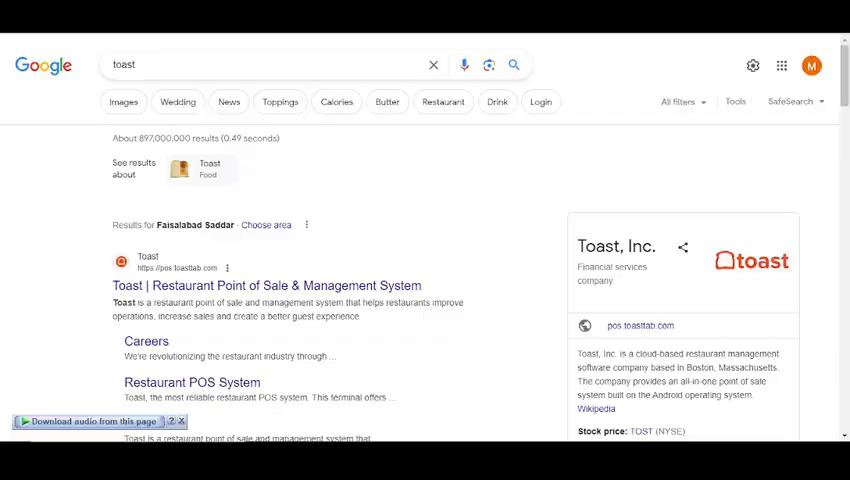